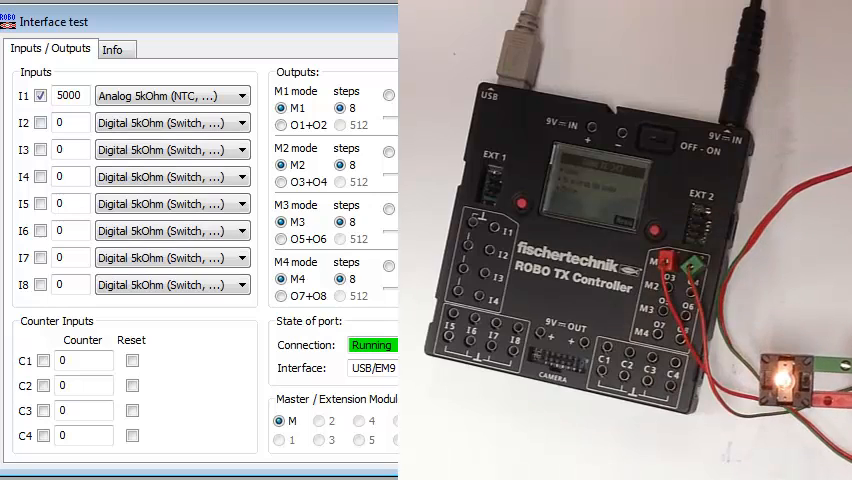
- Switch input I1 to Digital 5kOhm mode so the phototransistor reads 0
{"action": "left_click", "coordinate": [386, 120]}
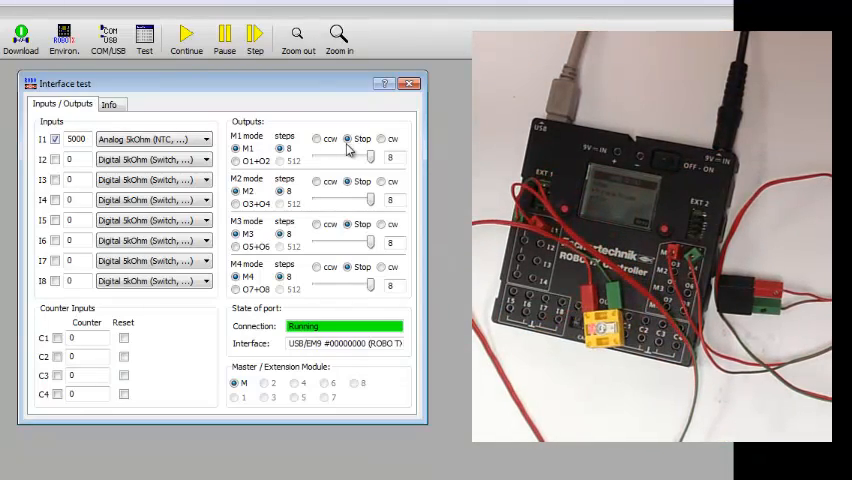
{"action": "mouse_move", "coordinate": [135, 98]}
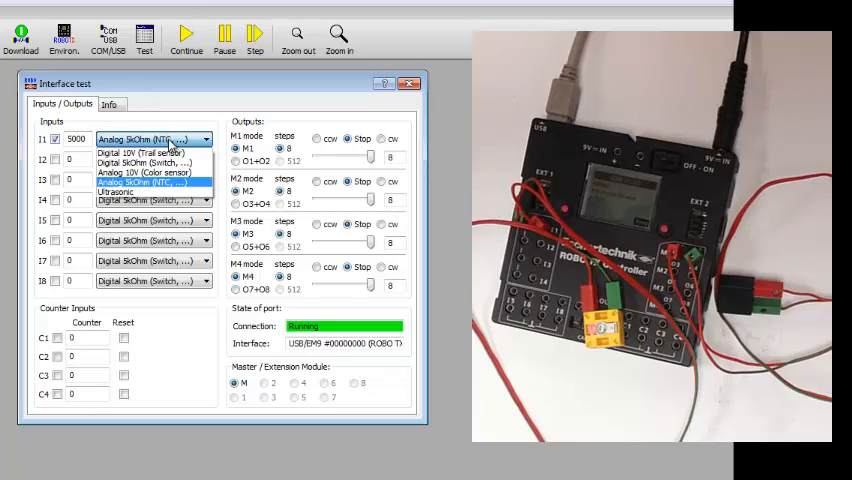
{"action": "mouse_move", "coordinate": [155, 162]}
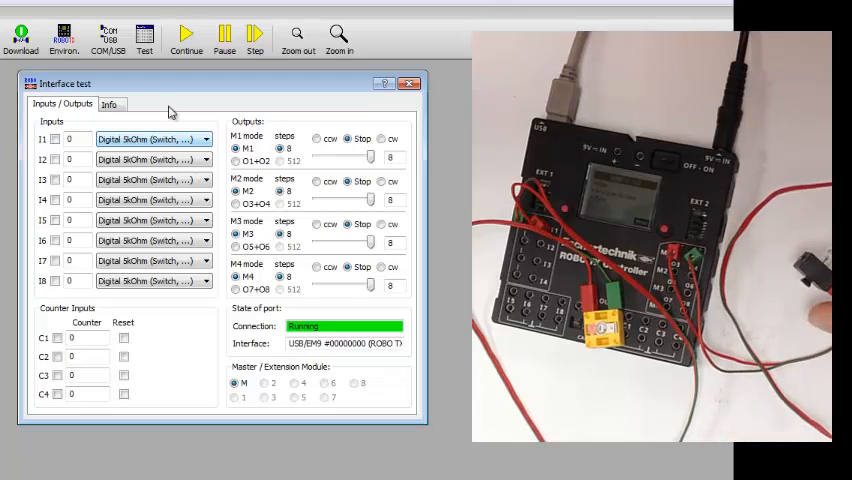
- Set output M1 to clockwise (cw) to light the lamp
{"action": "left_click", "coordinate": [380, 138]}
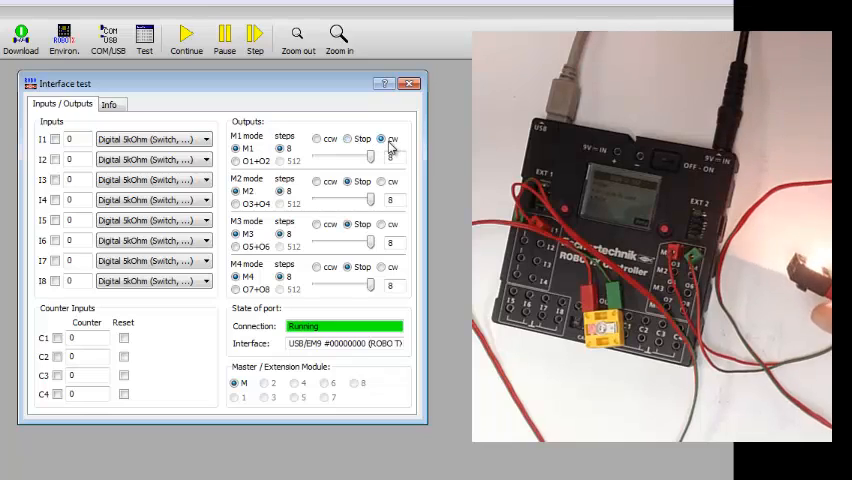